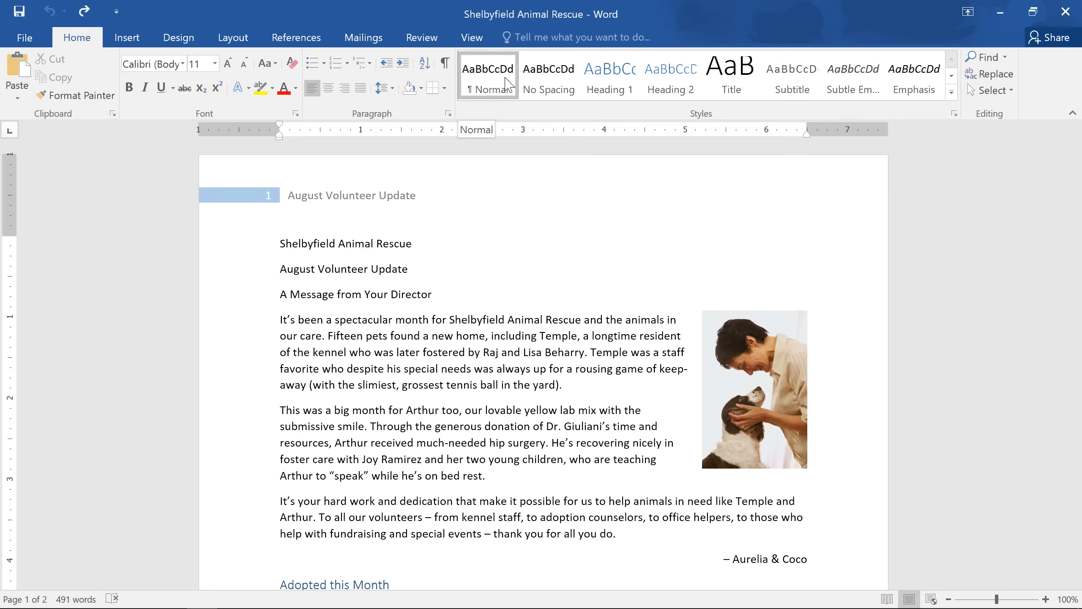
pyautogui.moveTo(548, 77)
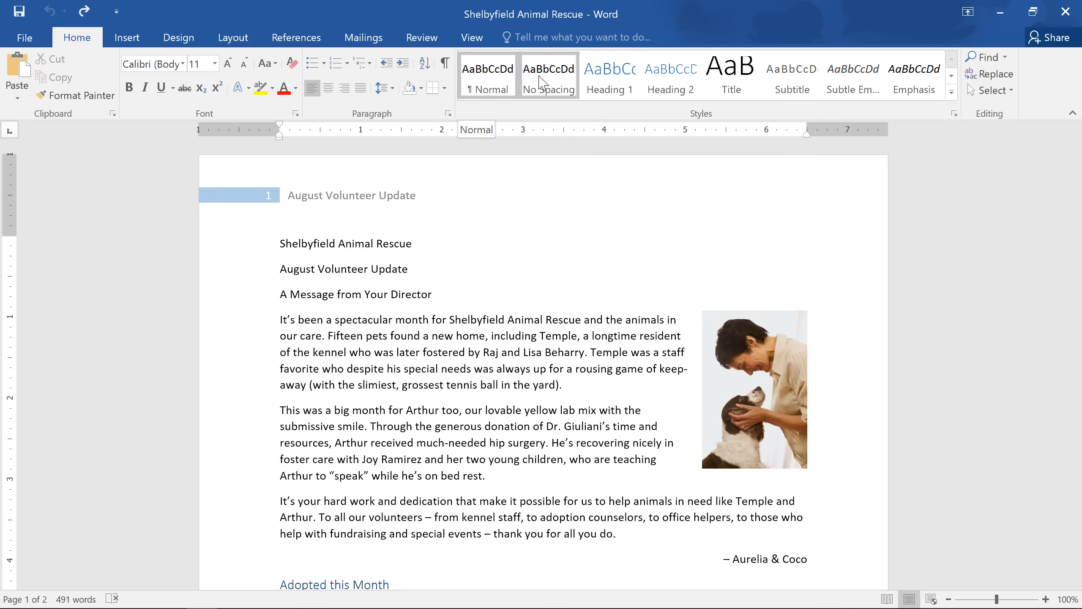
# Step: Style 'Shelbyfield Animal Rescue' as Title and 'August Volunteer Update' as Subtitle
pyautogui.click(609, 76)
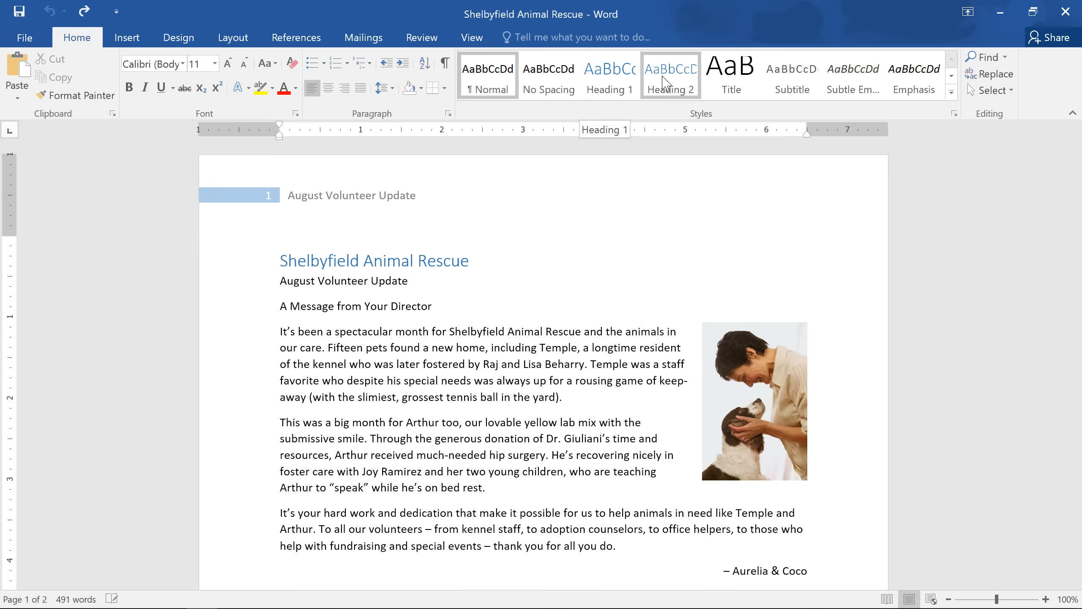
pyautogui.click(730, 75)
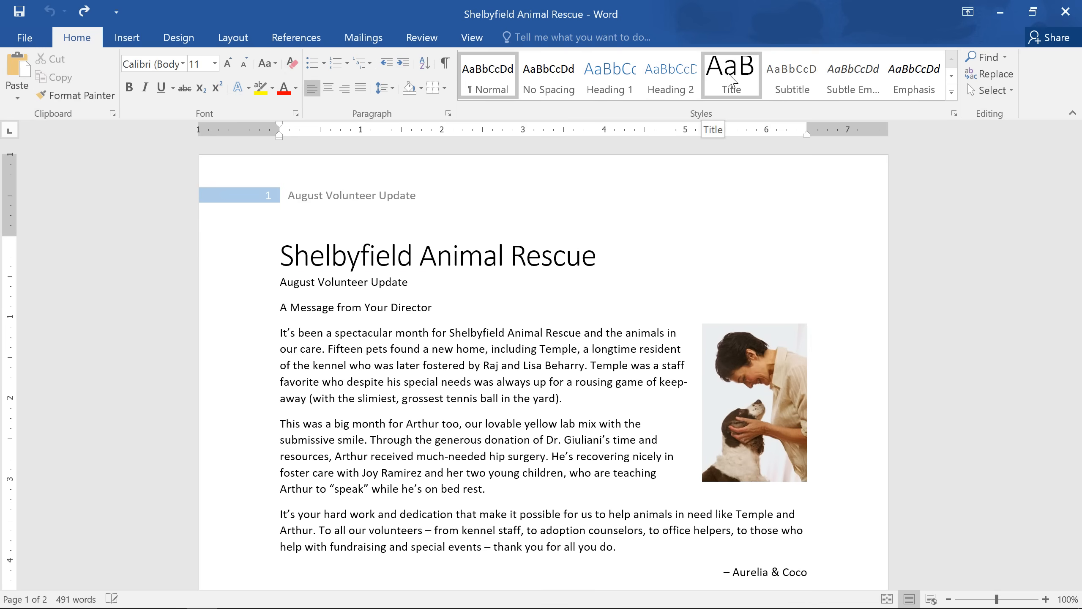
pyautogui.moveTo(785, 88)
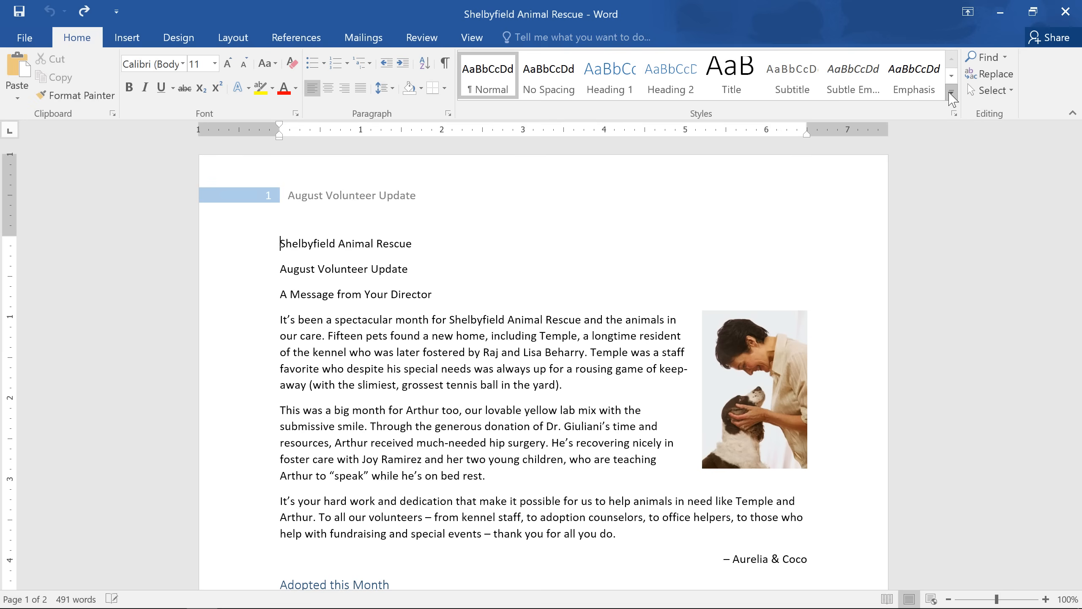
pyautogui.click(951, 96)
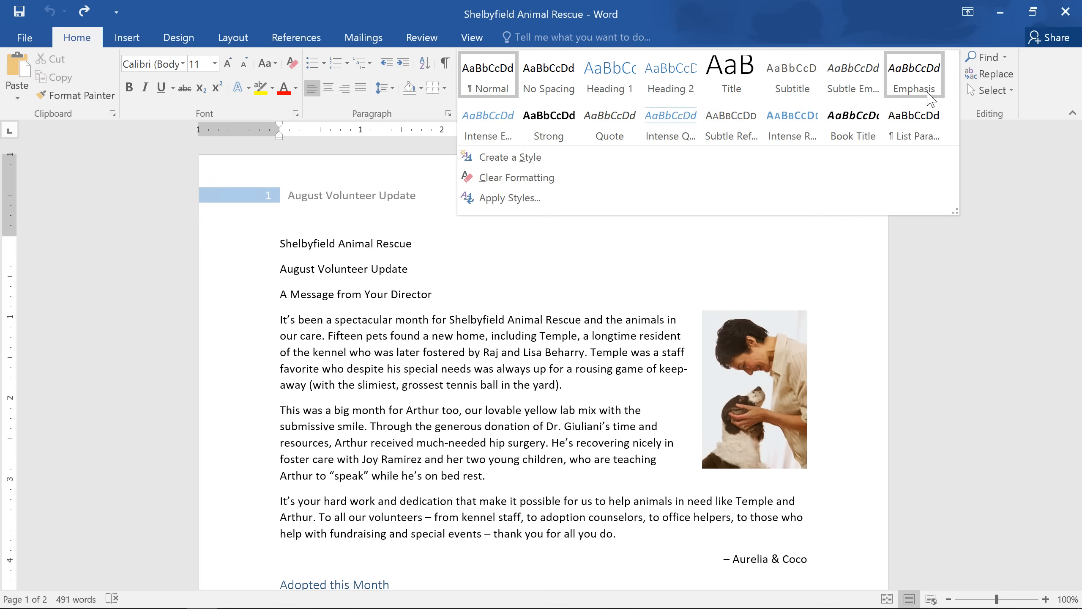
pyautogui.click(731, 76)
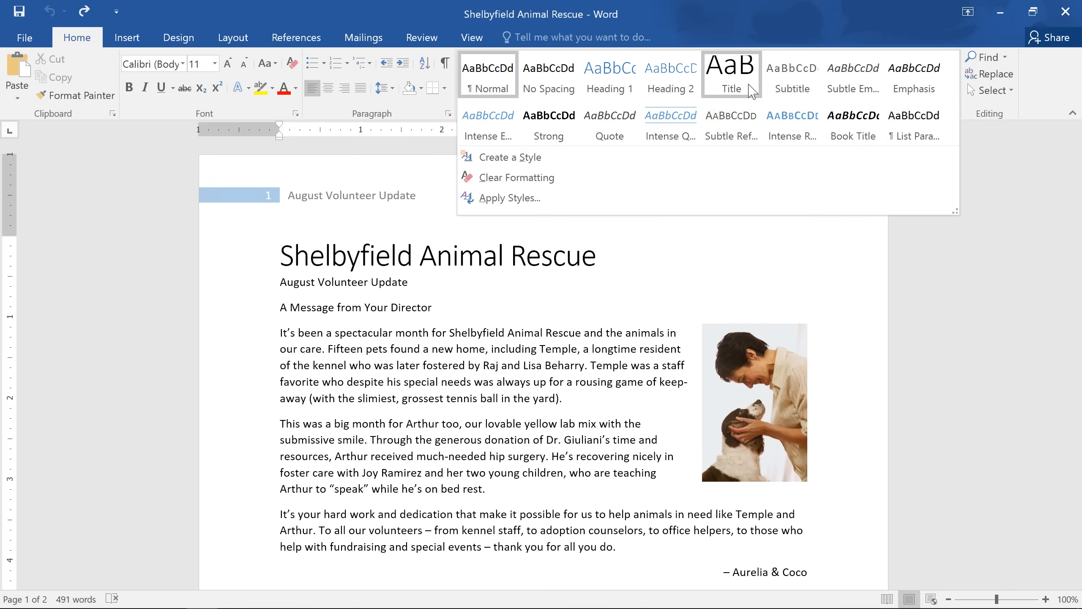
pyautogui.moveTo(712, 93)
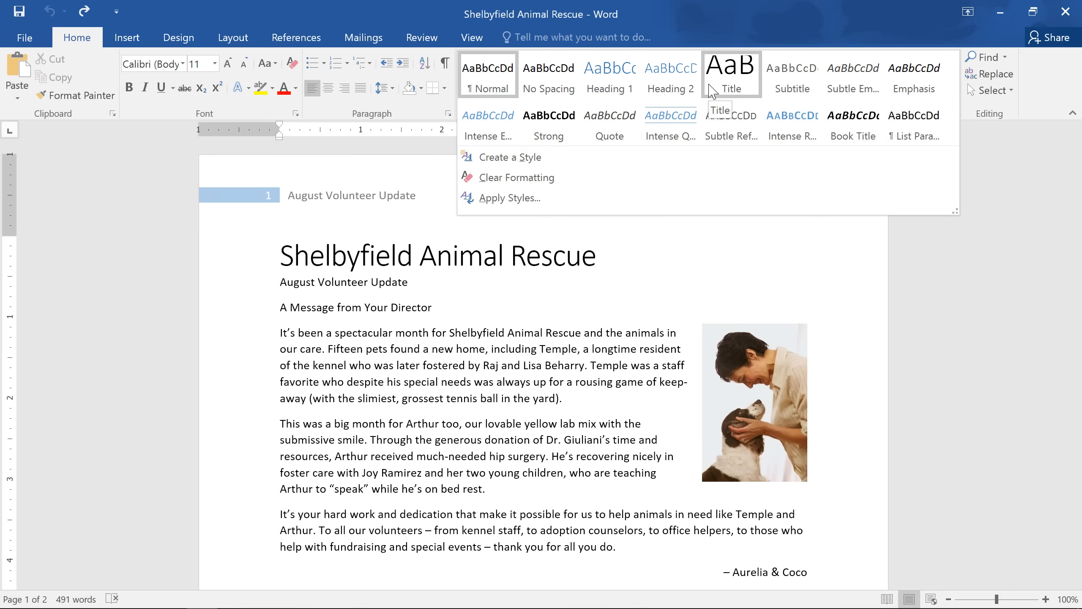
pyautogui.click(731, 74)
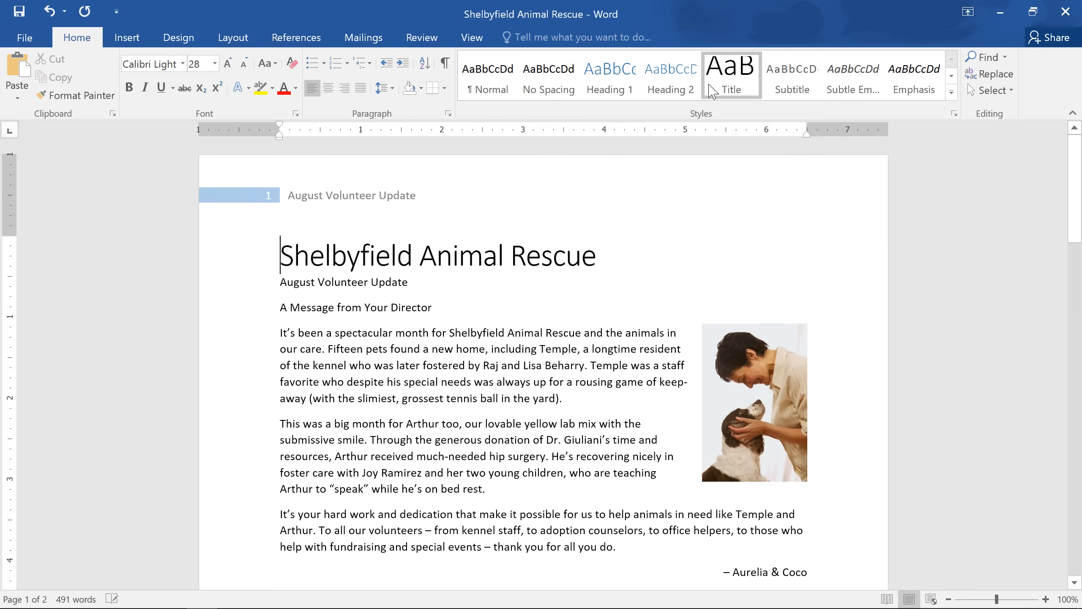
pyautogui.moveTo(730, 75)
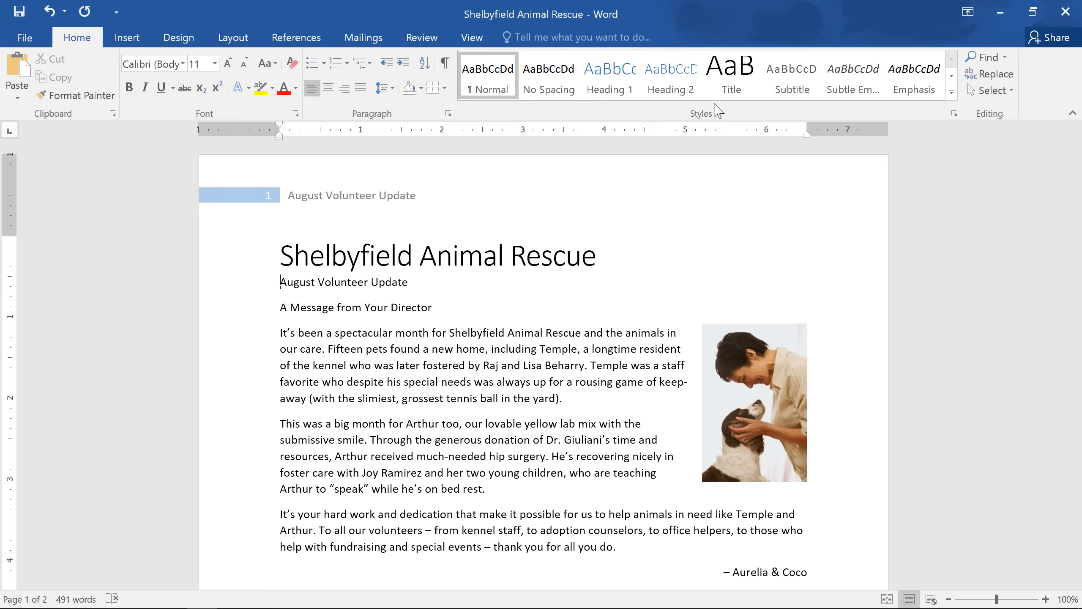
pyautogui.moveTo(791, 75)
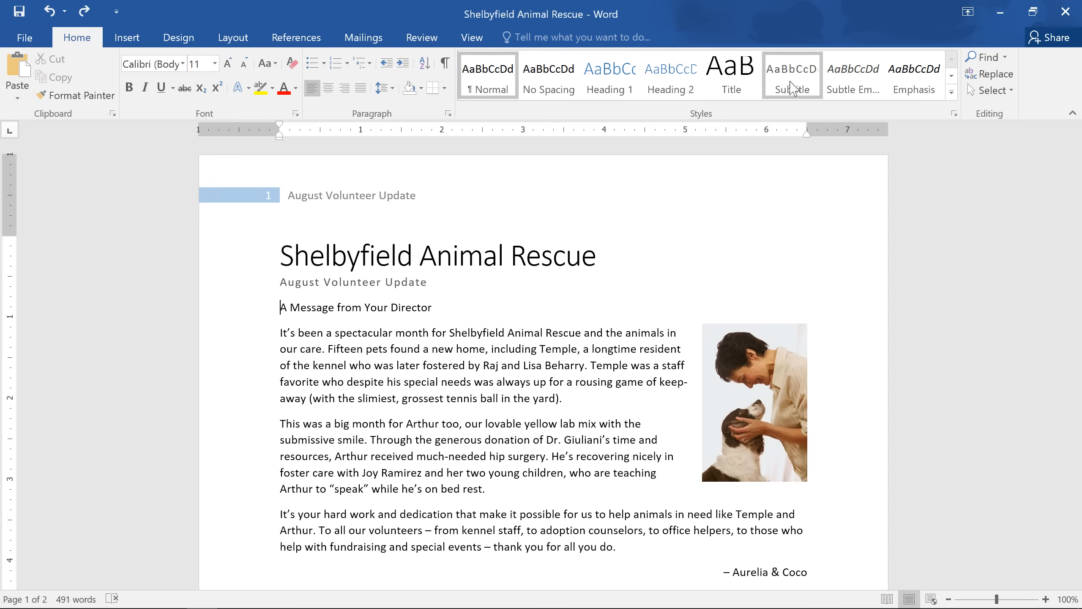
# Step: Apply Heading 1 to the line 'A Message from Your Director'
pyautogui.click(609, 76)
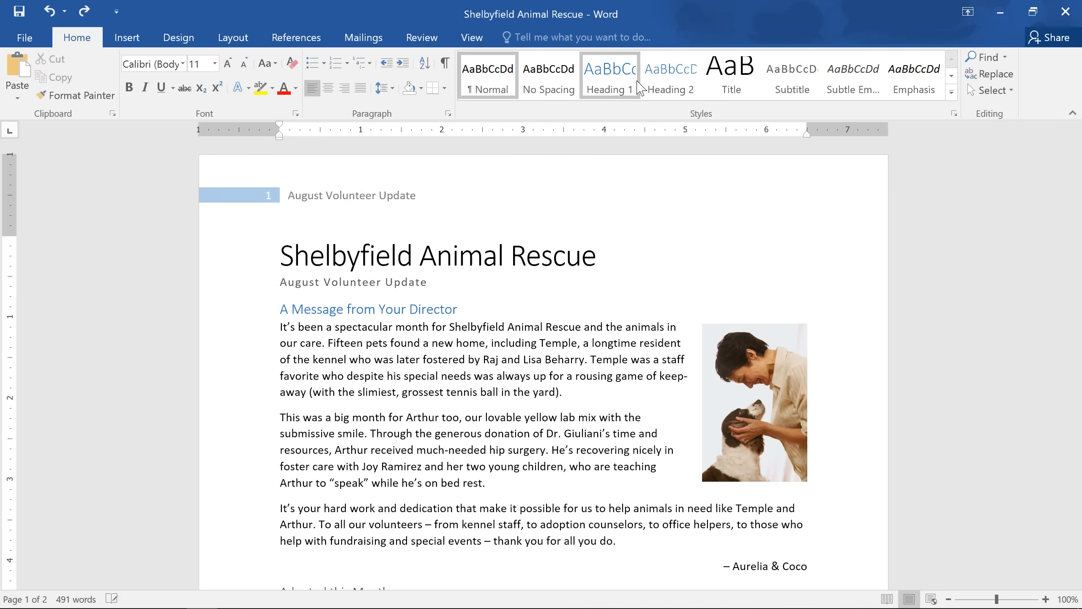
pyautogui.click(609, 76)
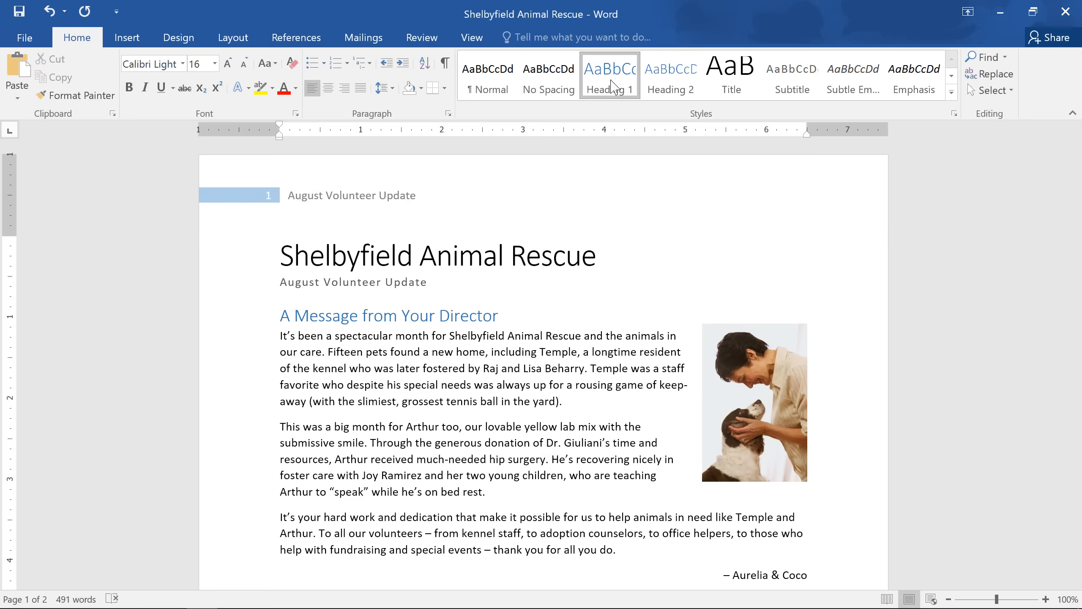
pyautogui.moveTo(582, 88)
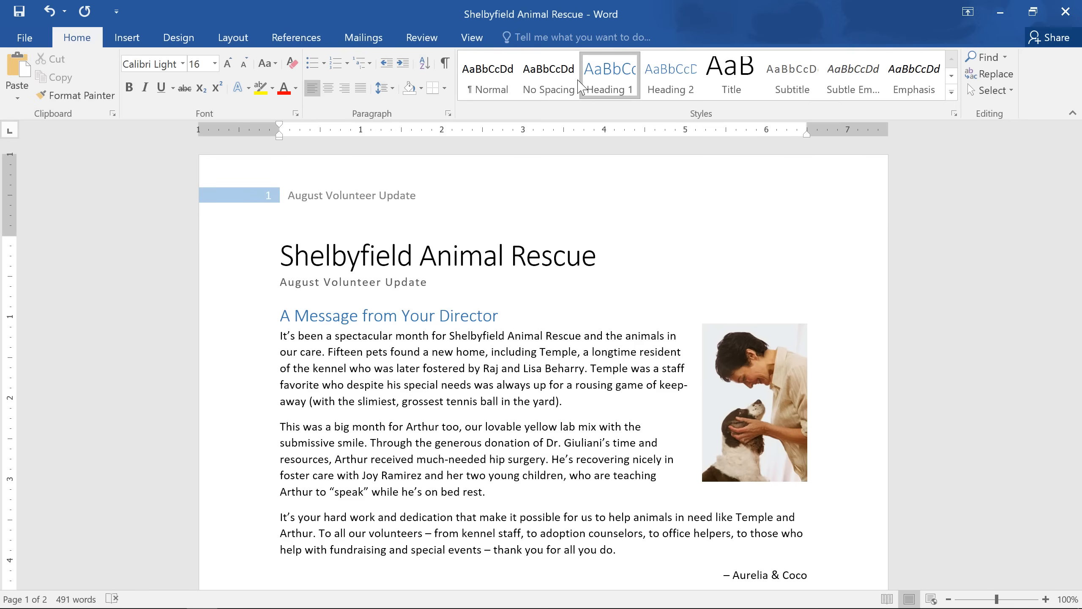
# Step: Apply a different built-in style set from the Design document formatting gallery
pyautogui.click(178, 37)
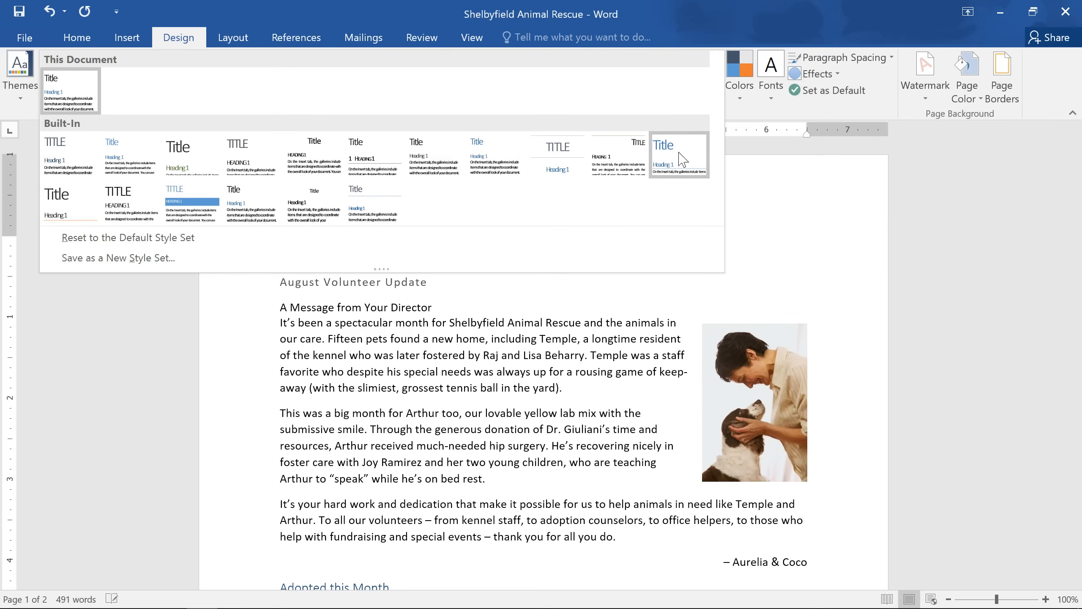
pyautogui.click(435, 153)
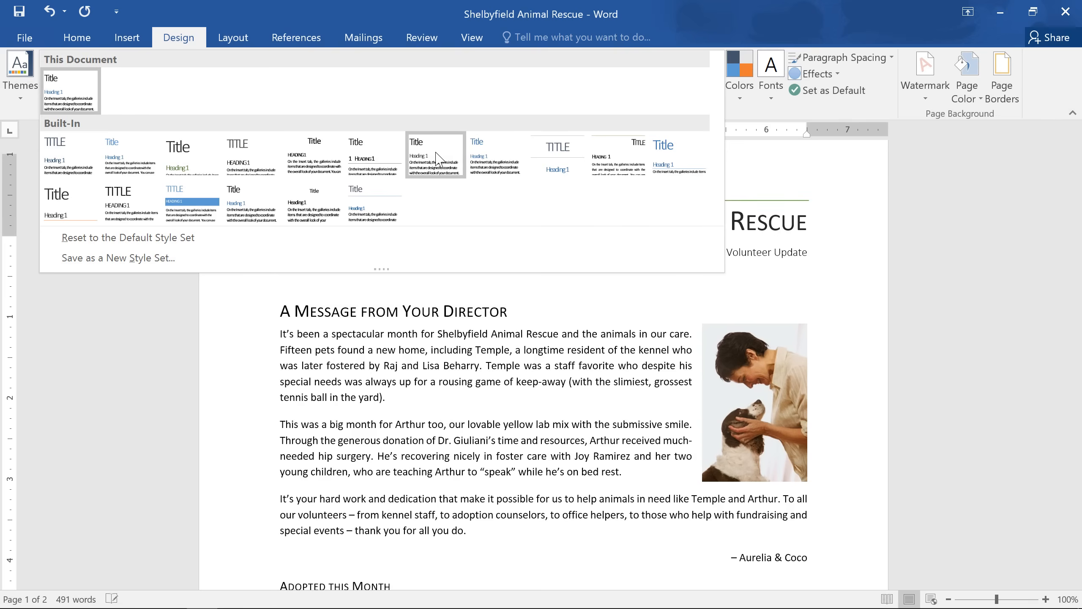
pyautogui.click(252, 153)
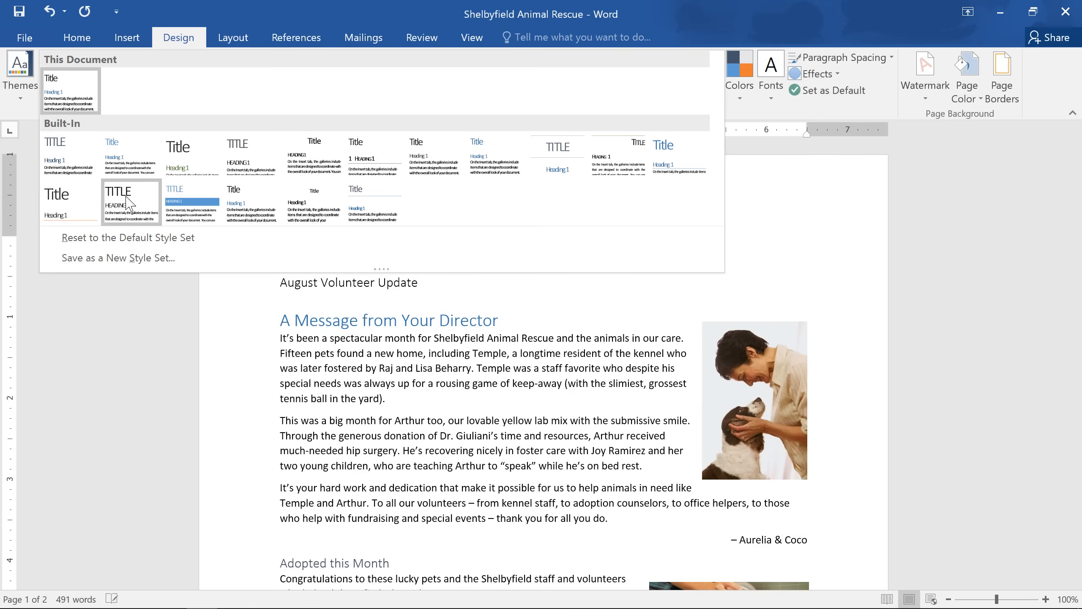
pyautogui.click(69, 200)
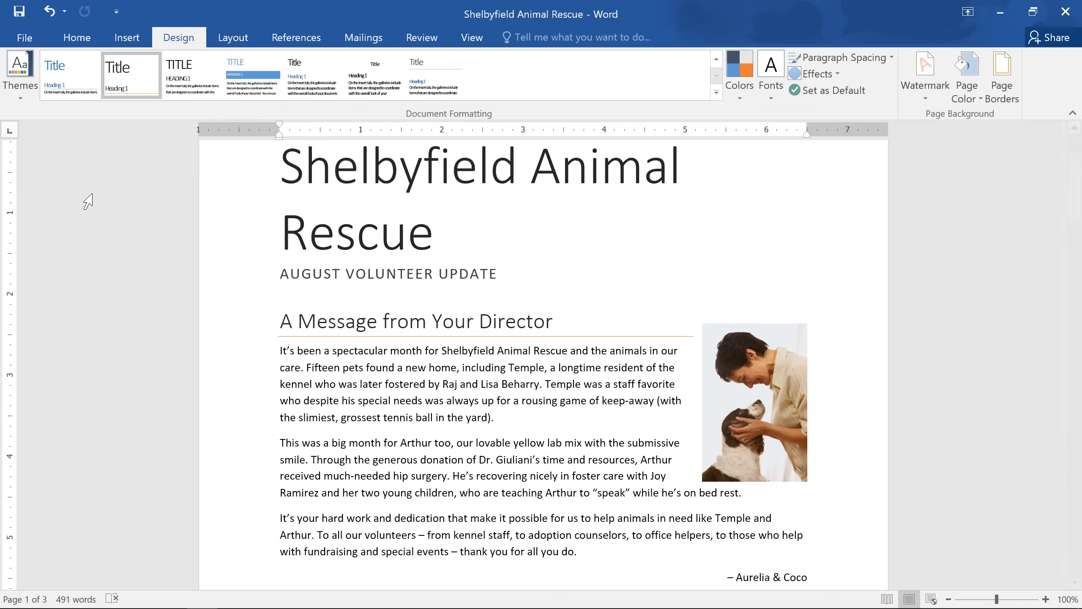
# Step: Modify the Title style to 36 point so the newsletter name fits one line
pyautogui.click(77, 37)
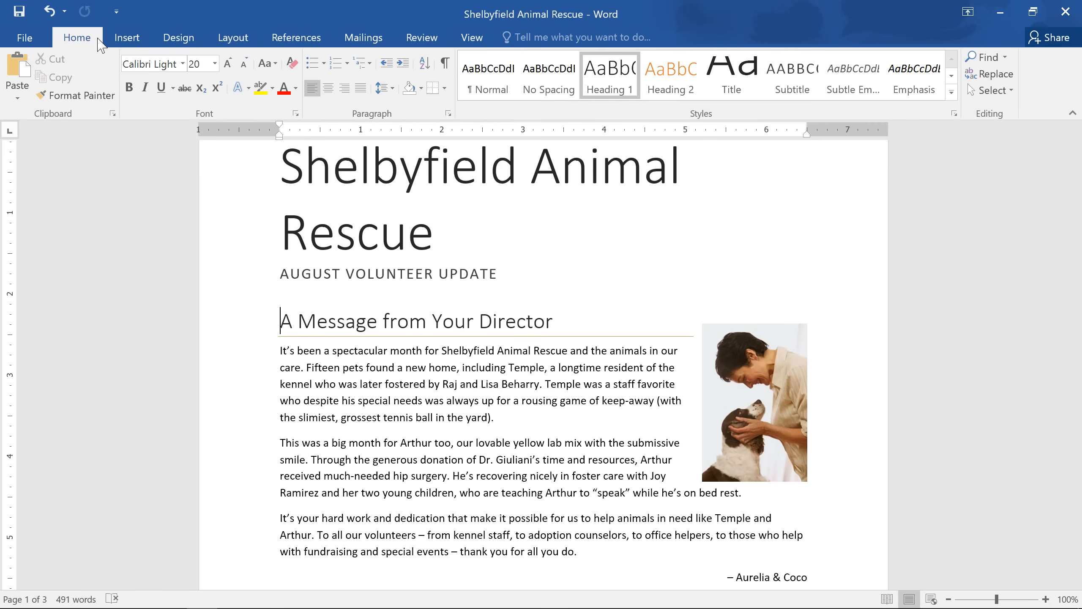
pyautogui.moveTo(730, 75)
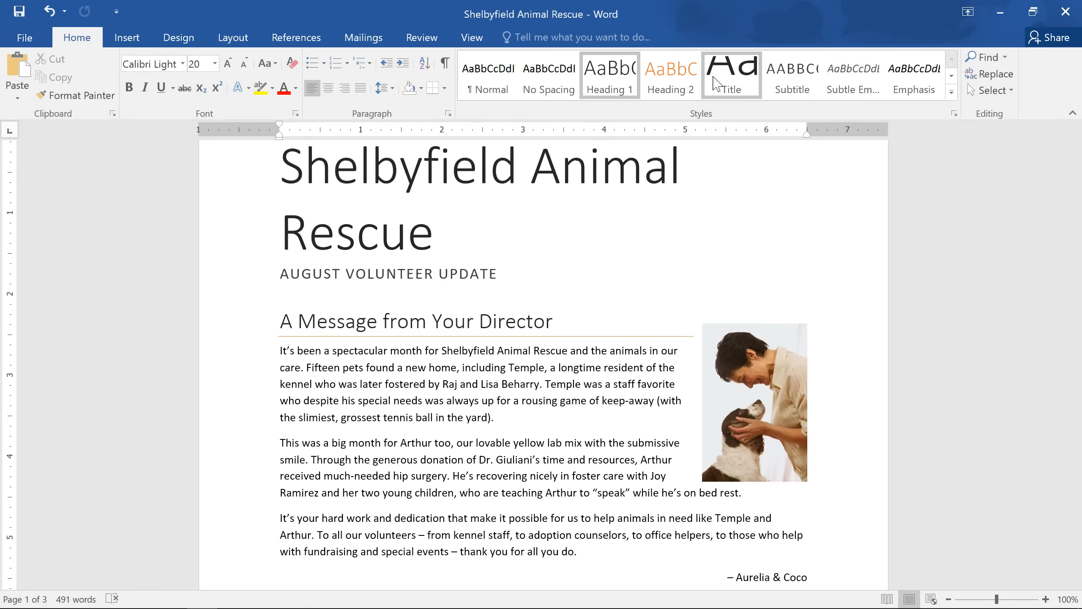
pyautogui.rightClick(731, 74)
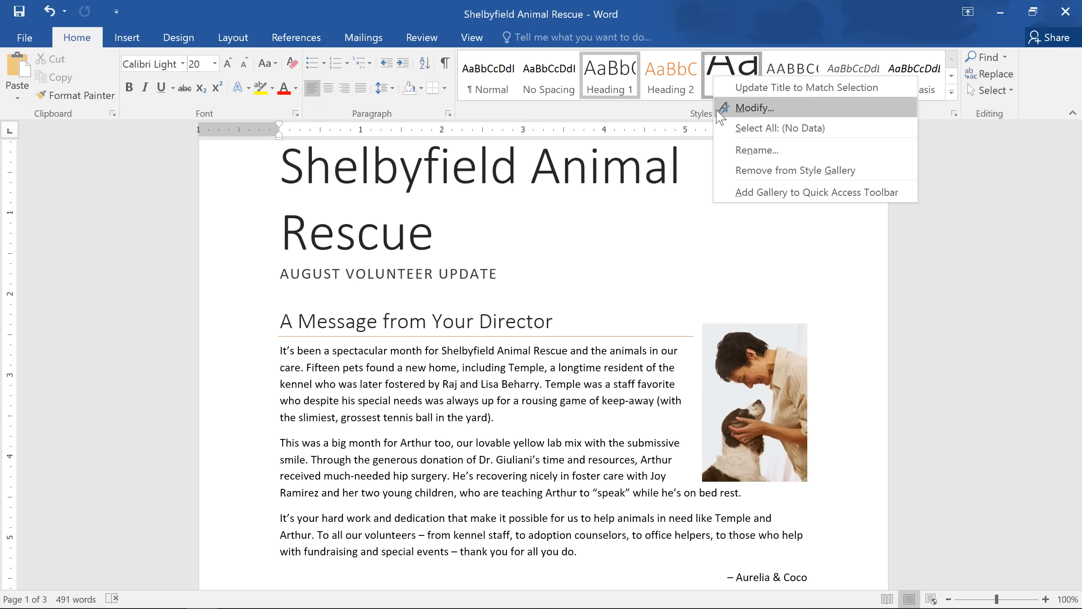
pyautogui.click(753, 107)
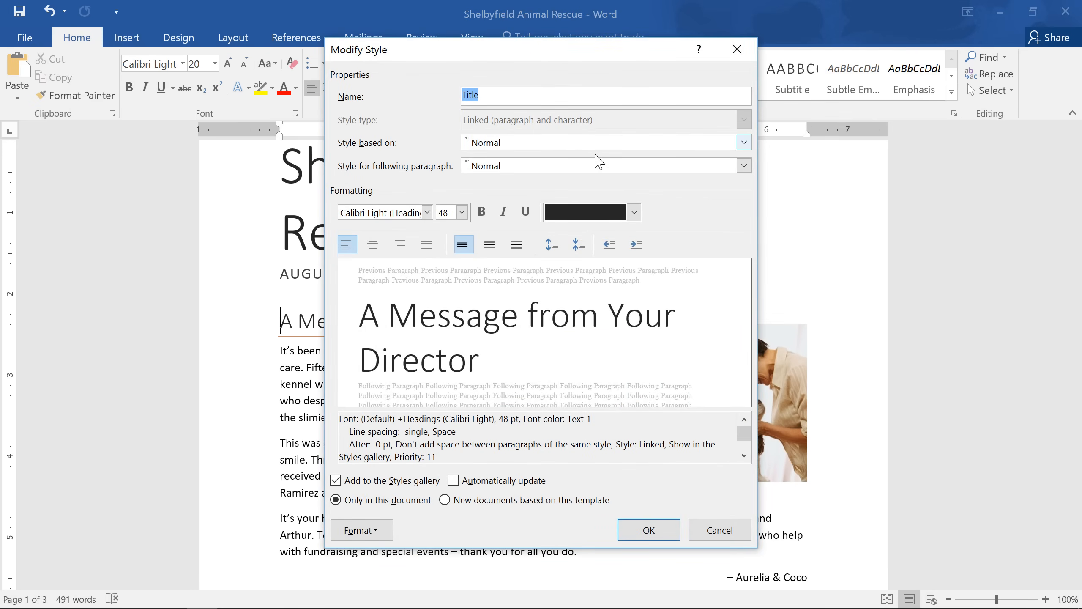
pyautogui.click(460, 212)
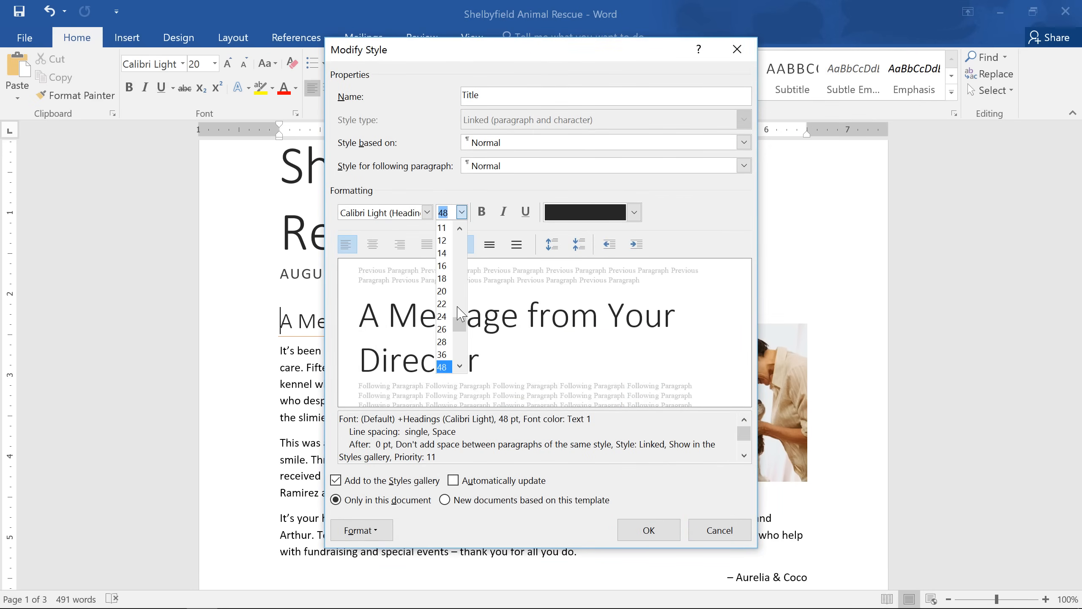
pyautogui.click(442, 355)
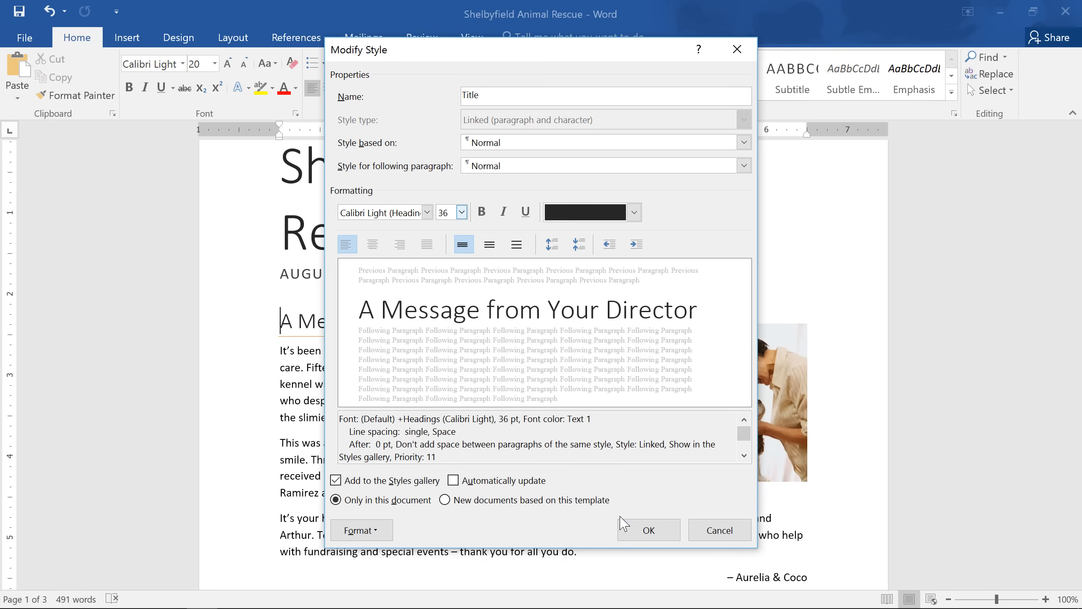
pyautogui.click(647, 530)
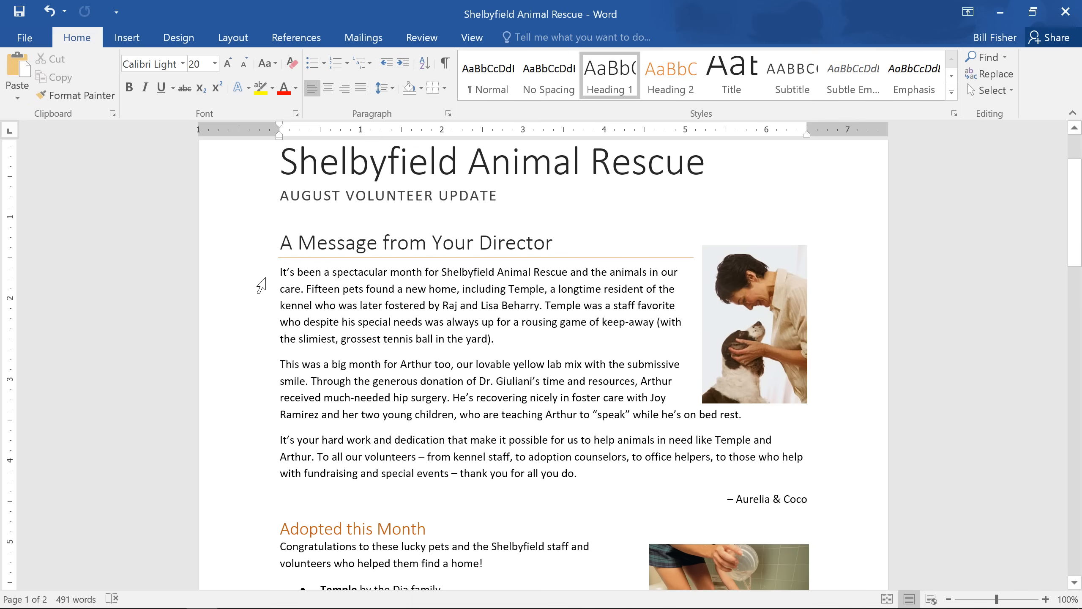
# Step: Modify the Normal style to 12 point body text
pyautogui.click(275, 271)
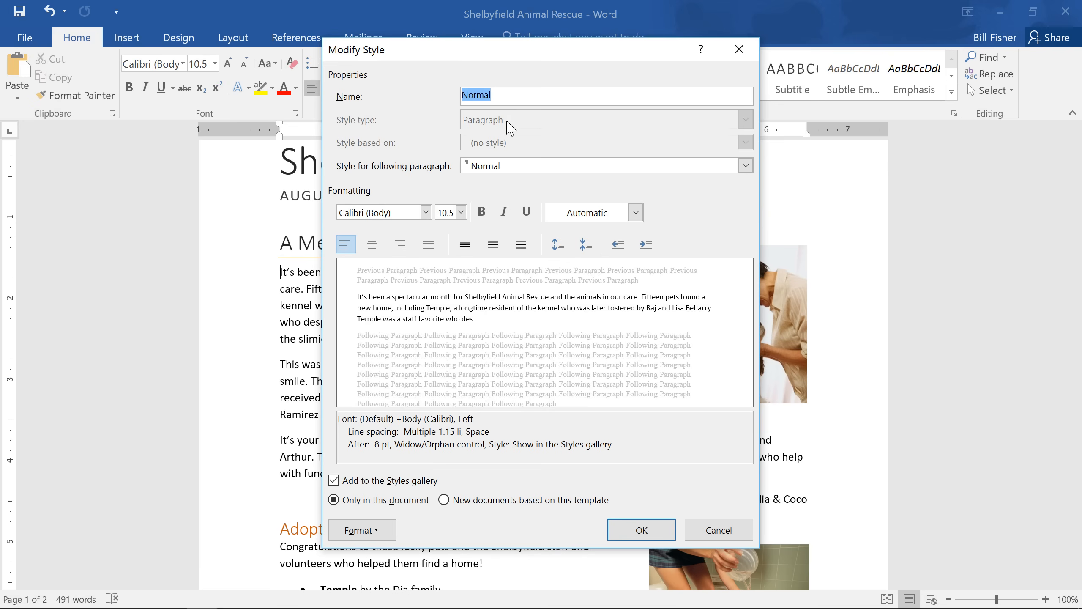
pyautogui.click(459, 212)
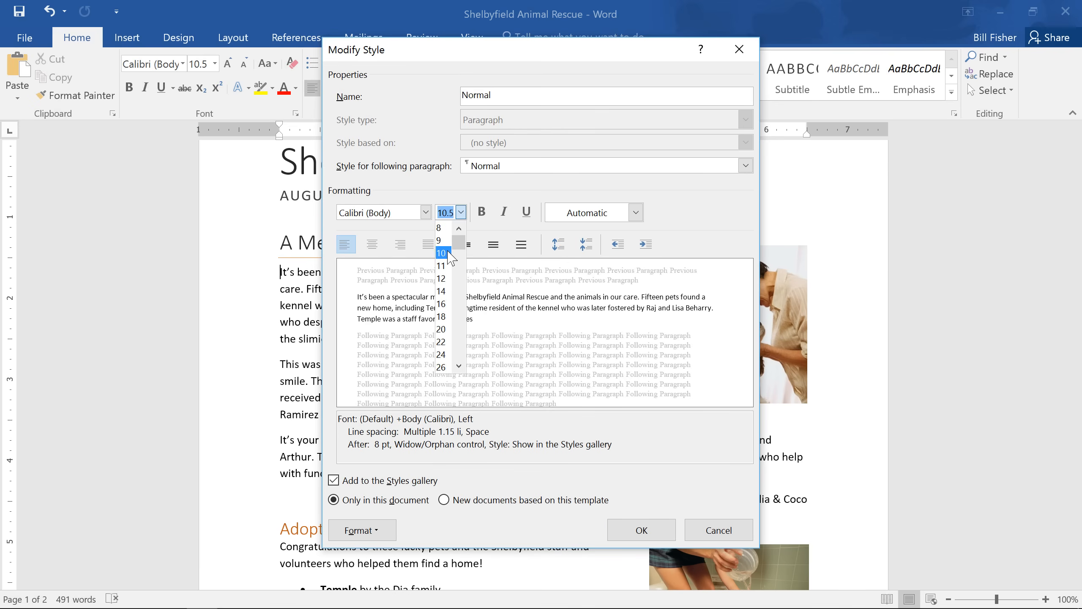
pyautogui.click(439, 279)
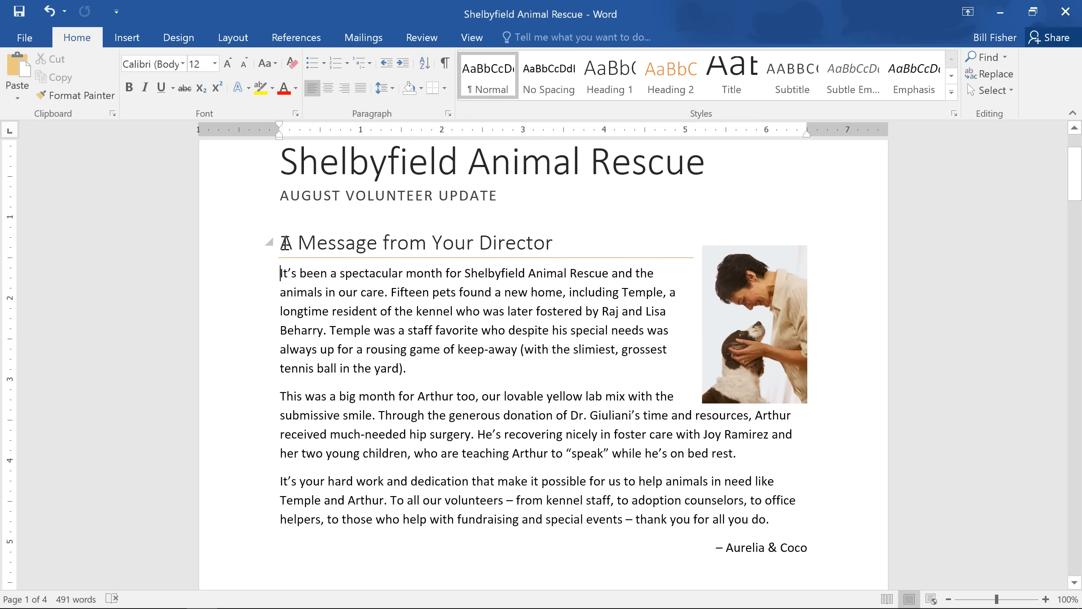
# Step: From the director's heading, start a new style named 'New Style'
pyautogui.click(280, 242)
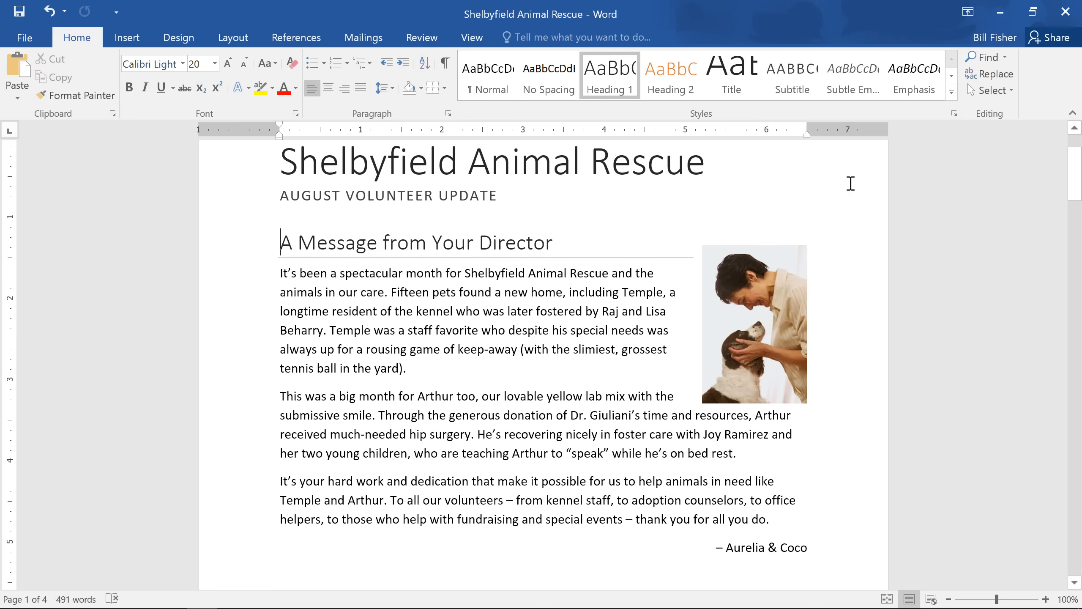
pyautogui.click(953, 113)
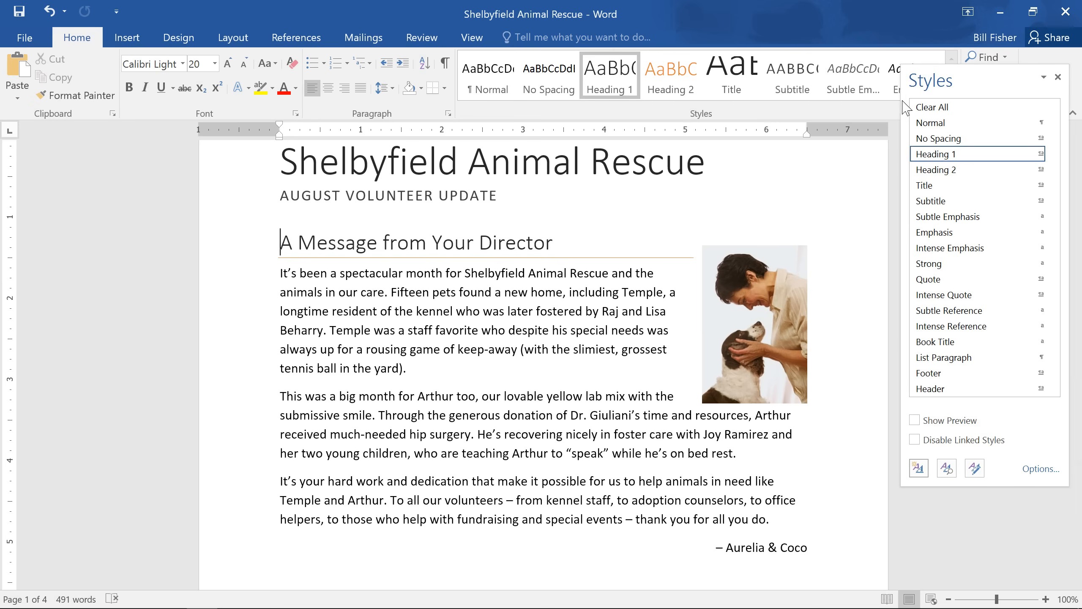
pyautogui.moveTo(919, 468)
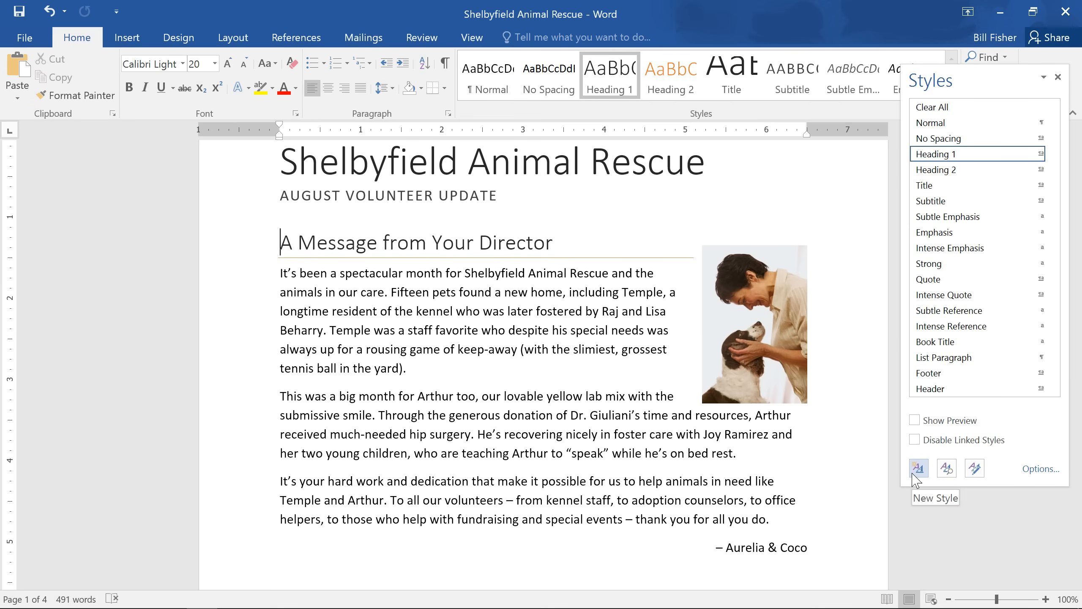
pyautogui.click(919, 467)
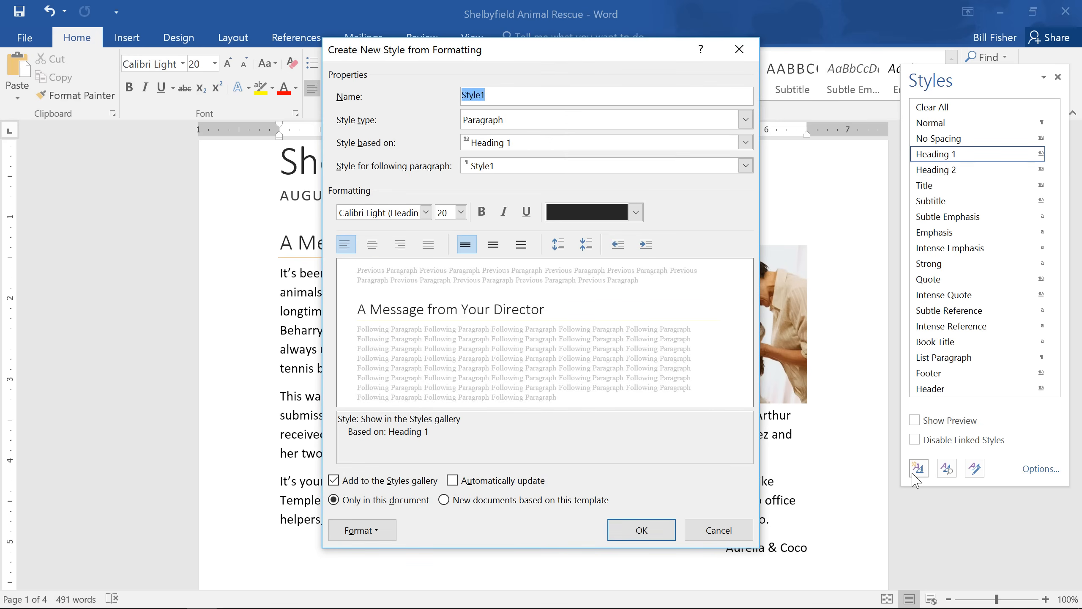
pyautogui.write('New Style')
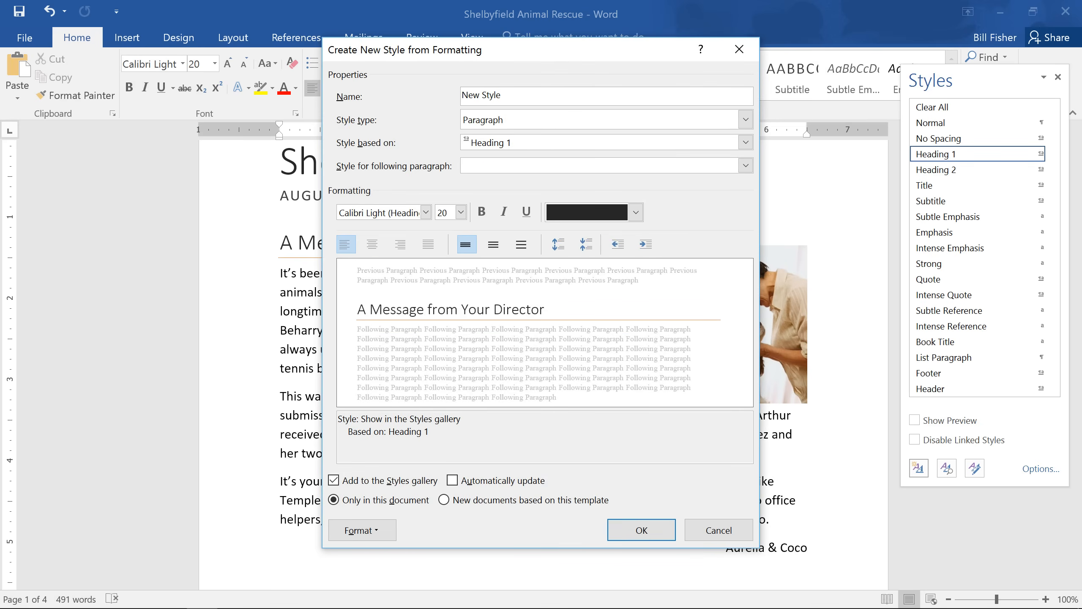
pyautogui.moveTo(441, 238)
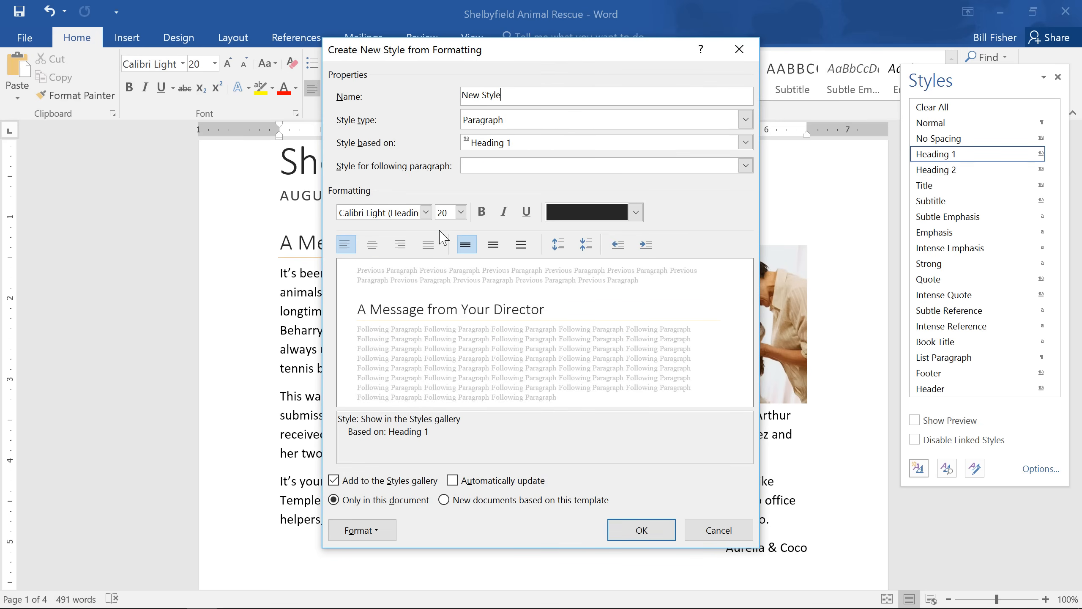
# Step: Give New Style Segoe UI Semilight, 24 point, bold, blue text and create it
pyautogui.click(426, 212)
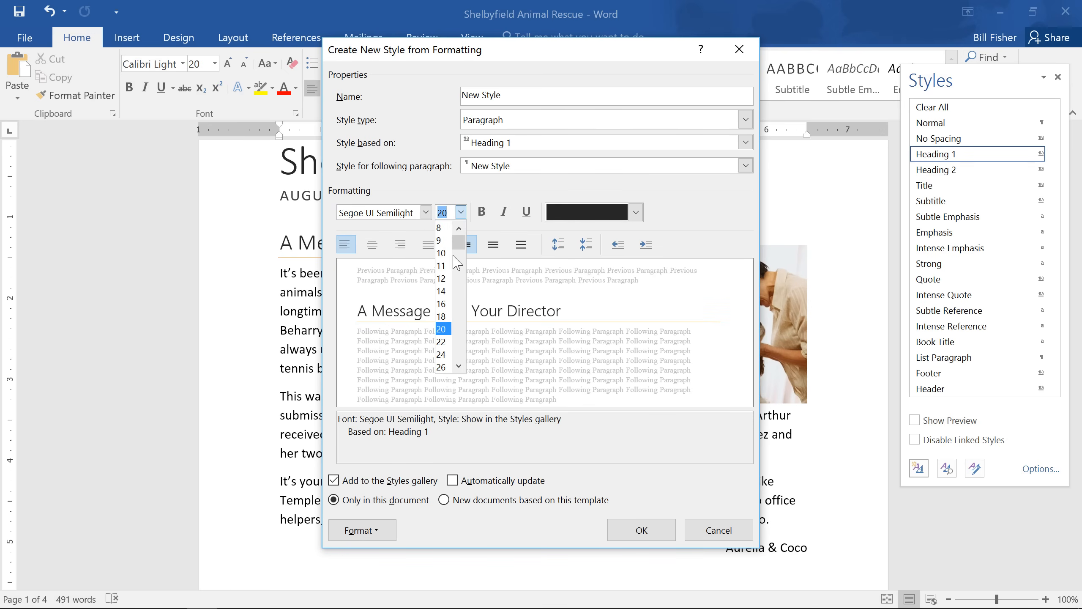
pyautogui.click(442, 352)
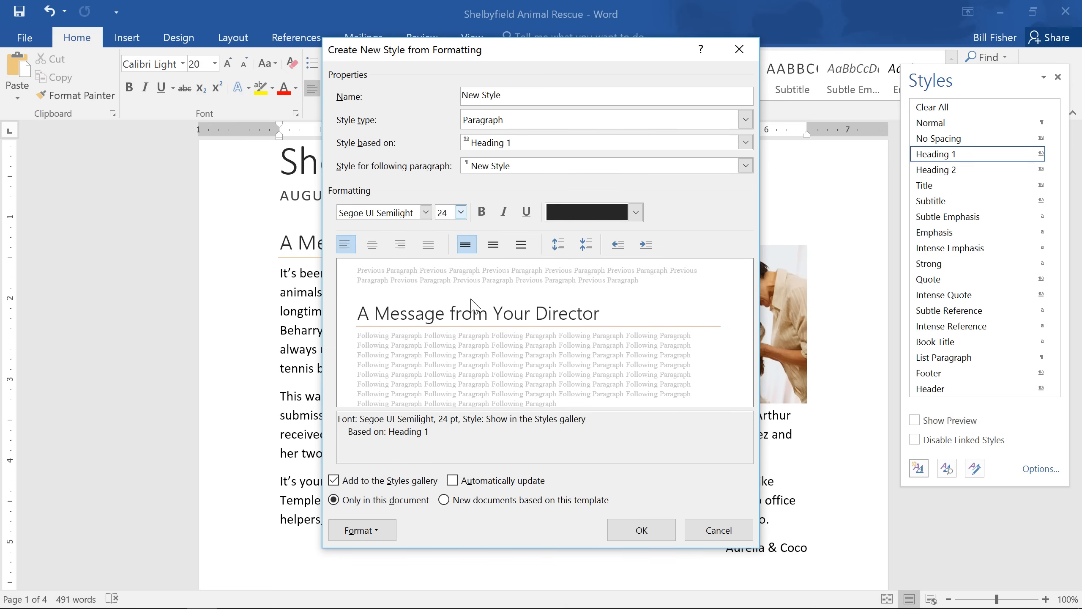
pyautogui.click(482, 212)
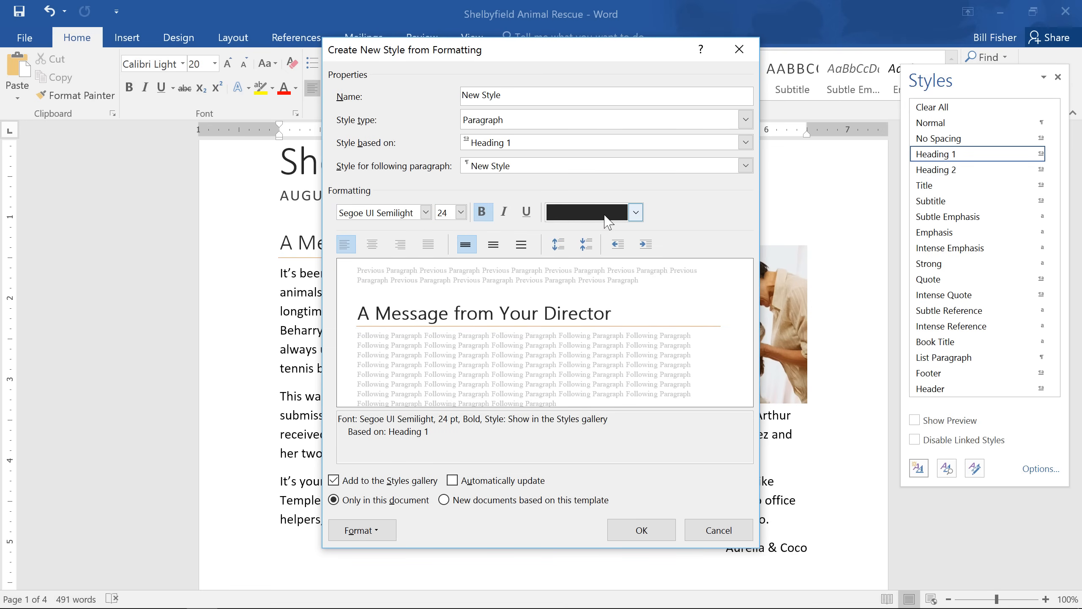
pyautogui.click(633, 212)
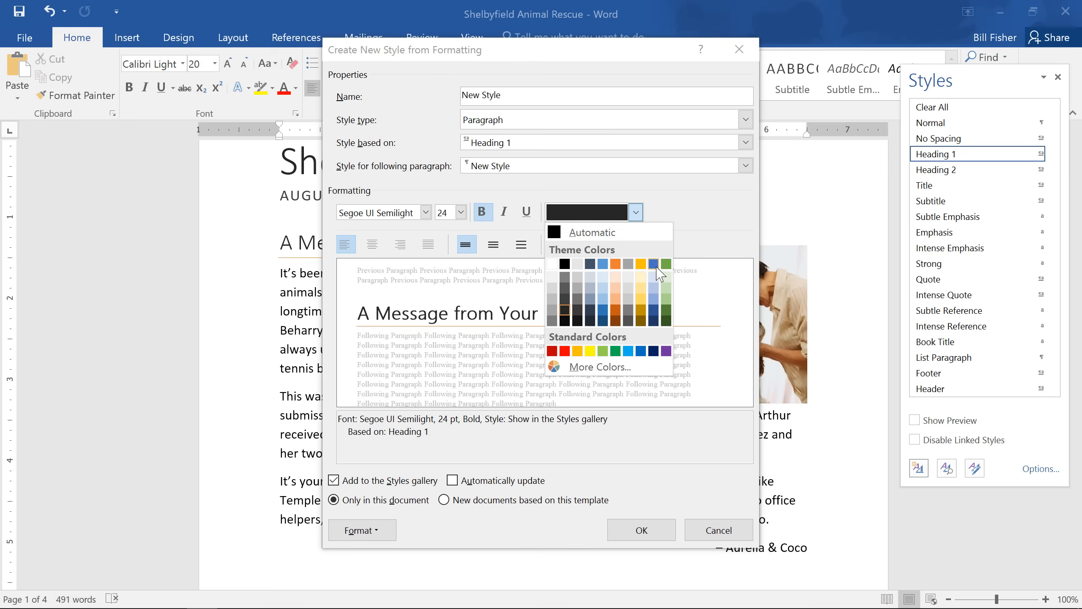
pyautogui.click(659, 273)
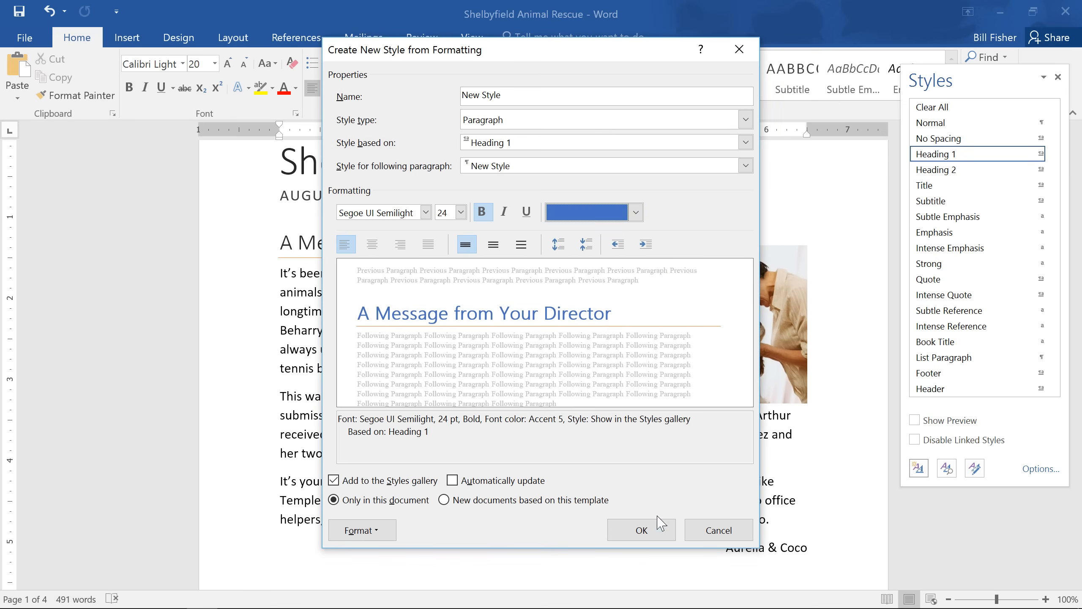
pyautogui.click(641, 530)
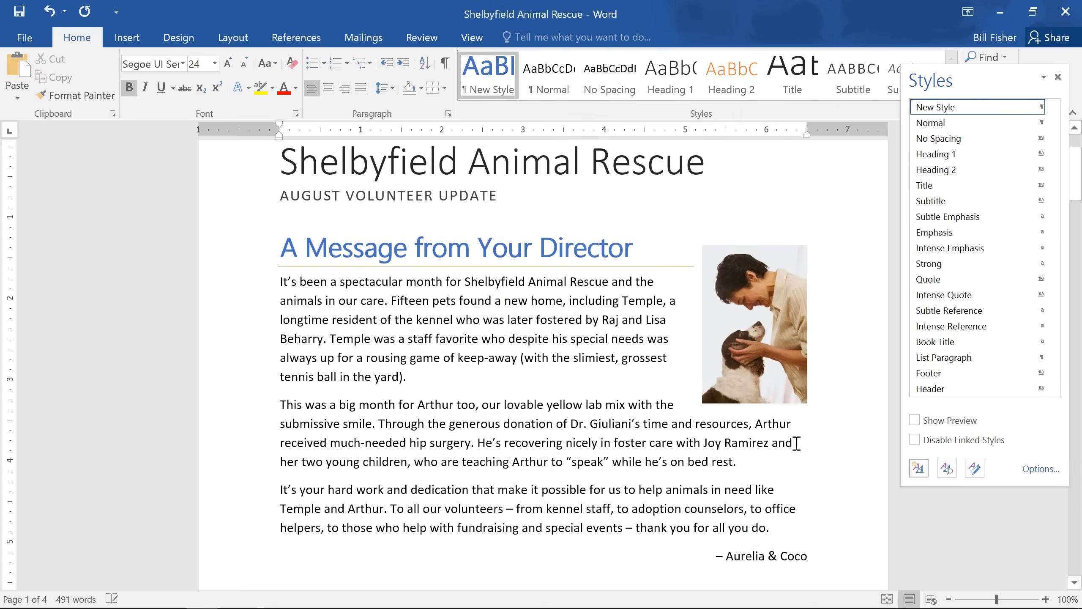
pyautogui.click(1057, 77)
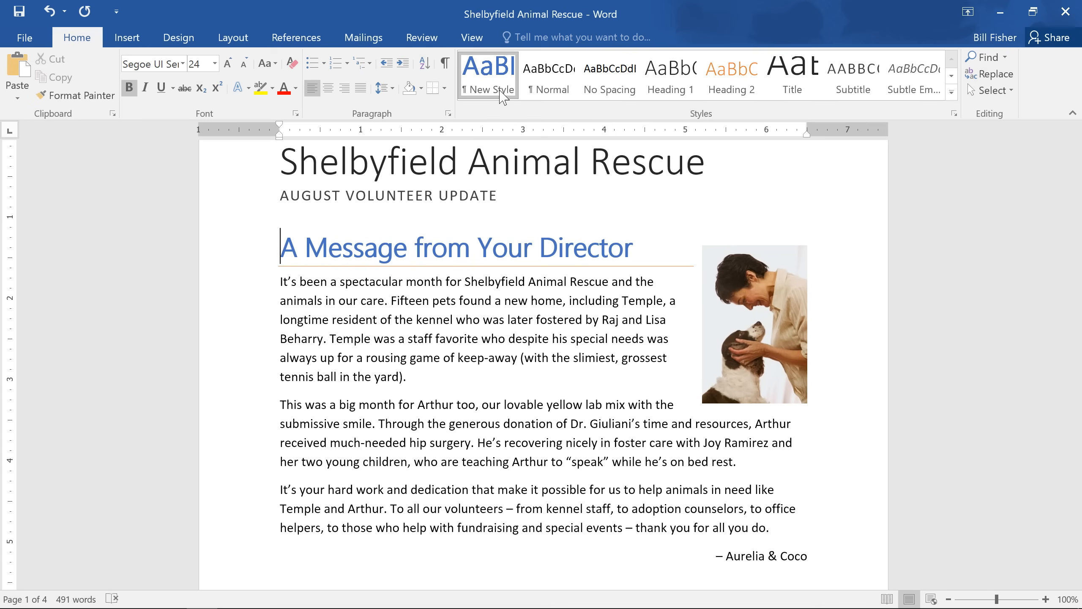
pyautogui.moveTo(487, 76)
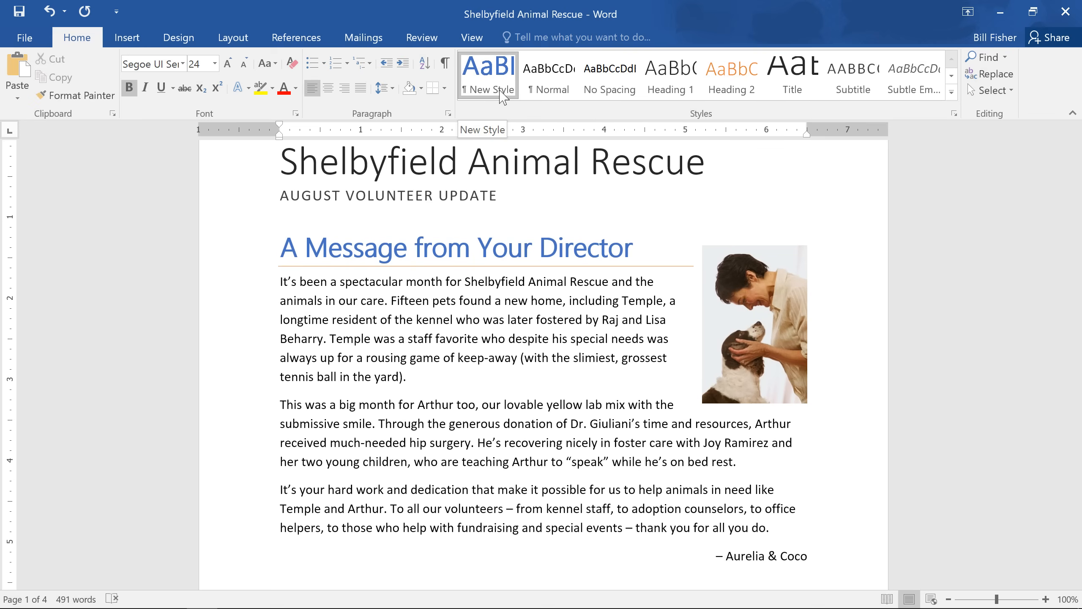